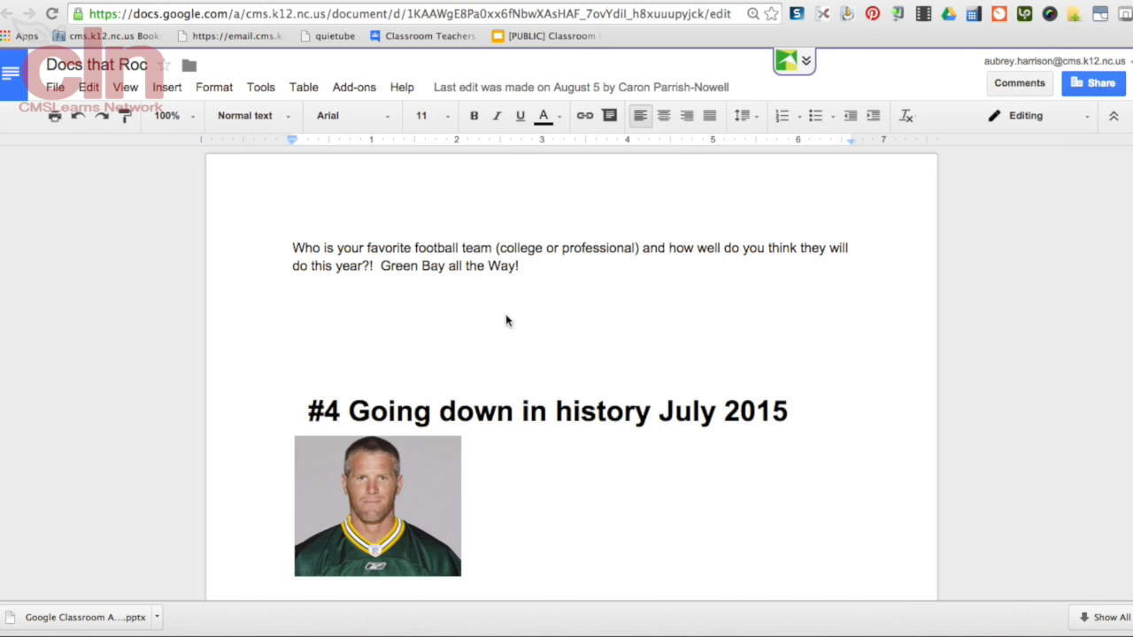
pyautogui.moveTo(508, 93)
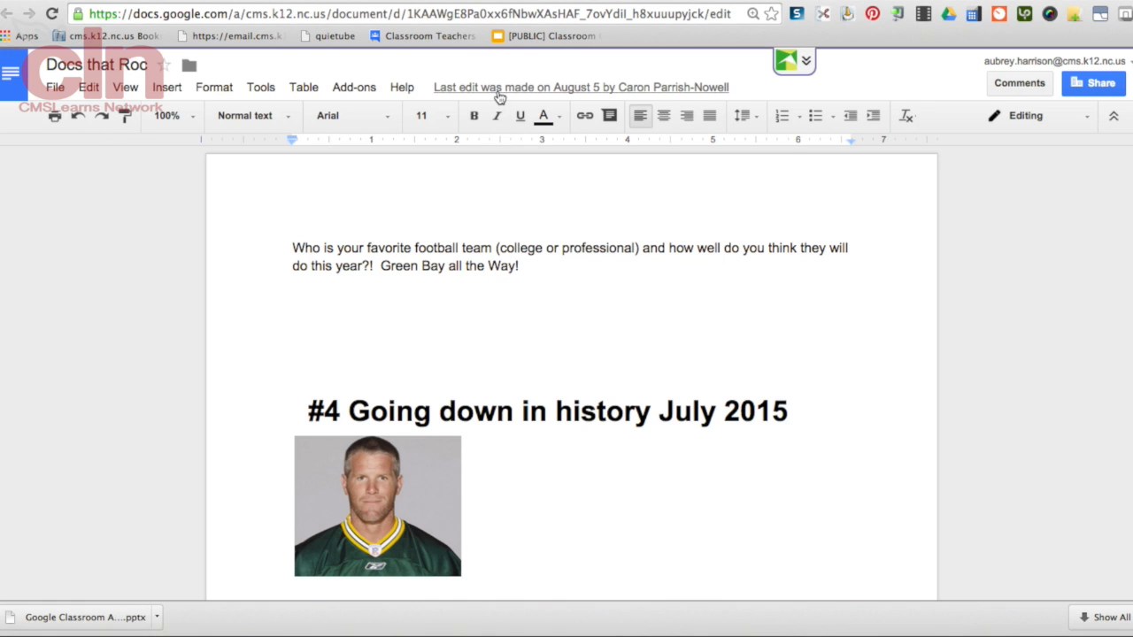
# Step: Open revision history and preview the August 5 revisions at 1:10, 1:05 and 1:04 PM
pyautogui.click(54, 87)
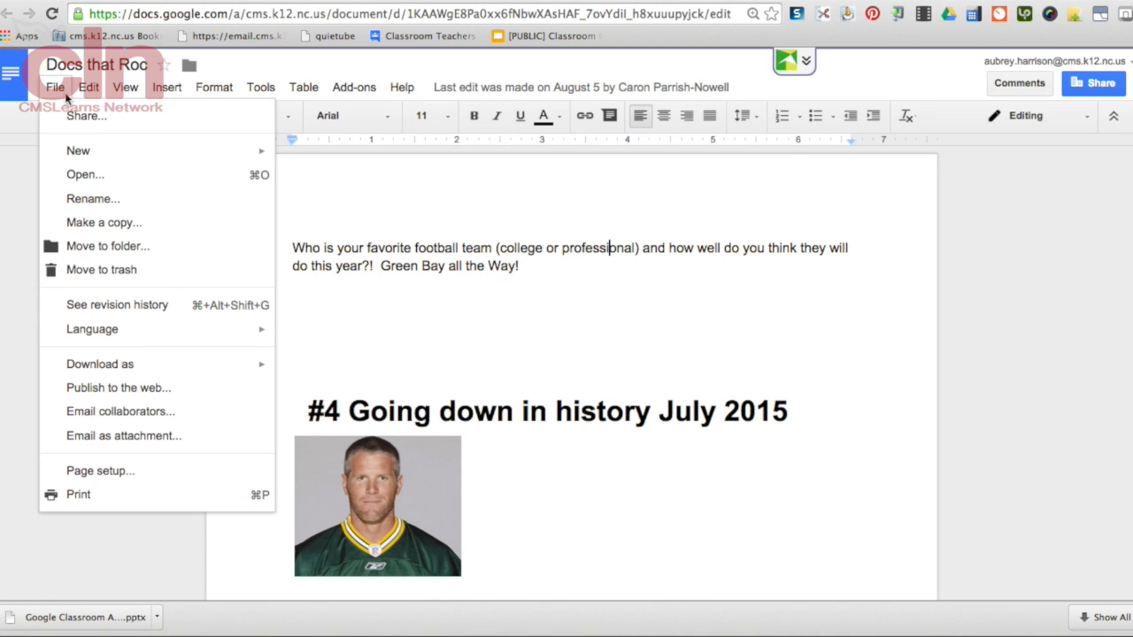
pyautogui.click(117, 304)
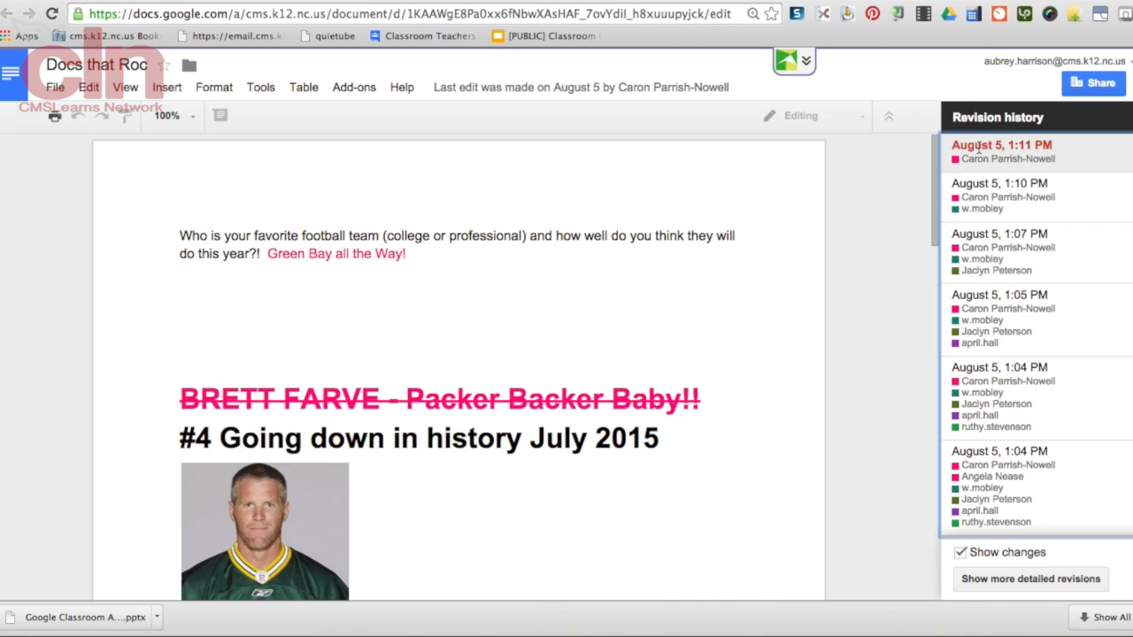
pyautogui.moveTo(999, 172)
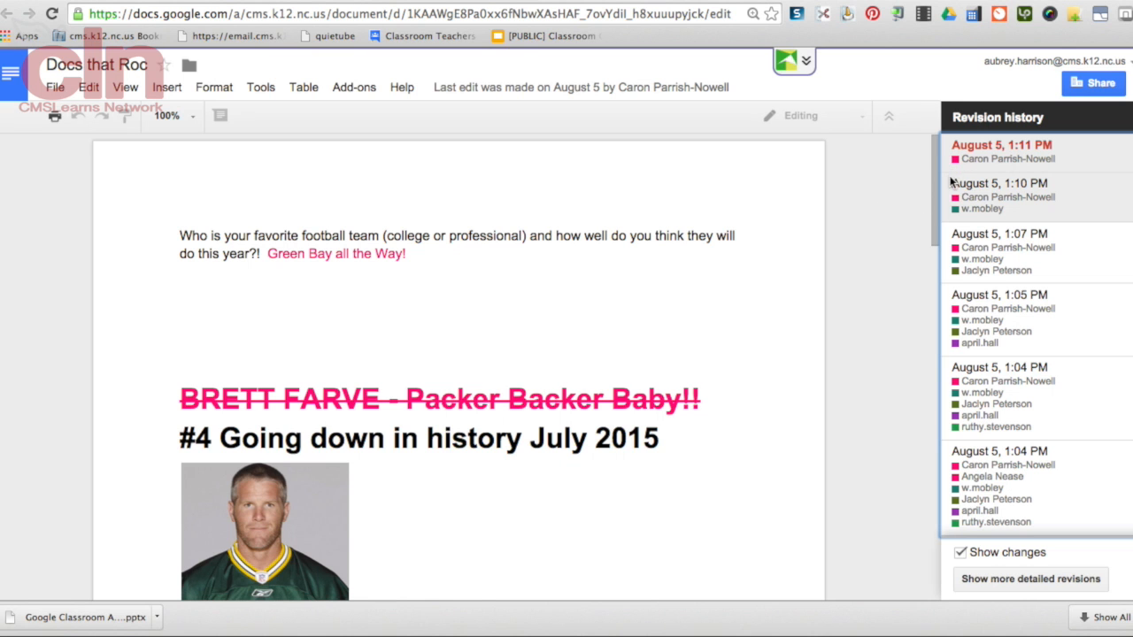
pyautogui.click(1001, 182)
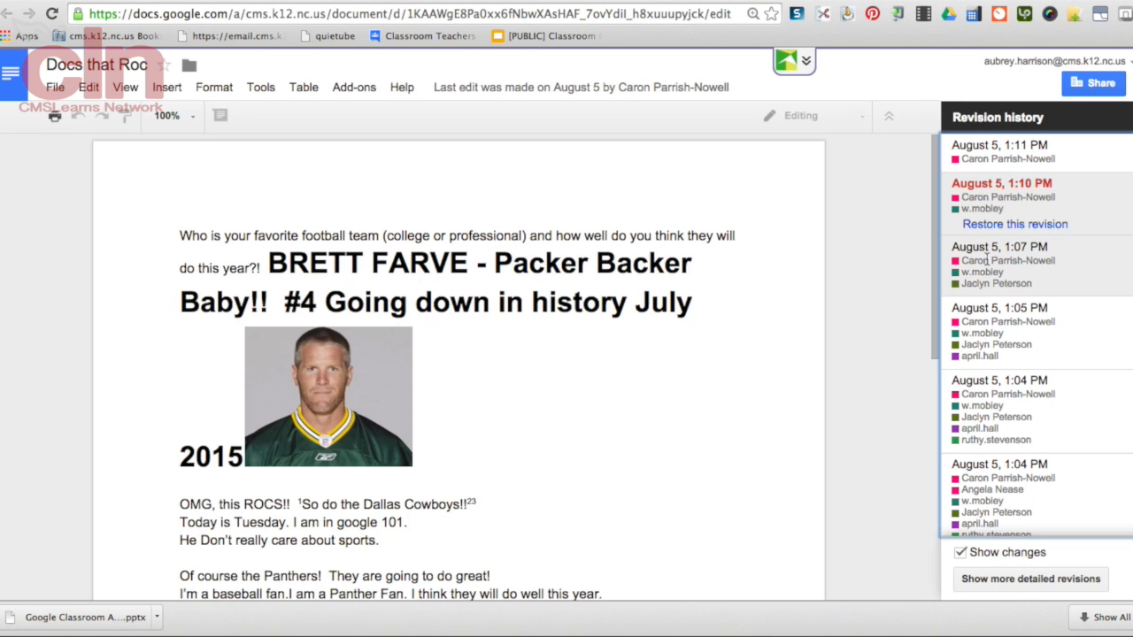
pyautogui.click(999, 295)
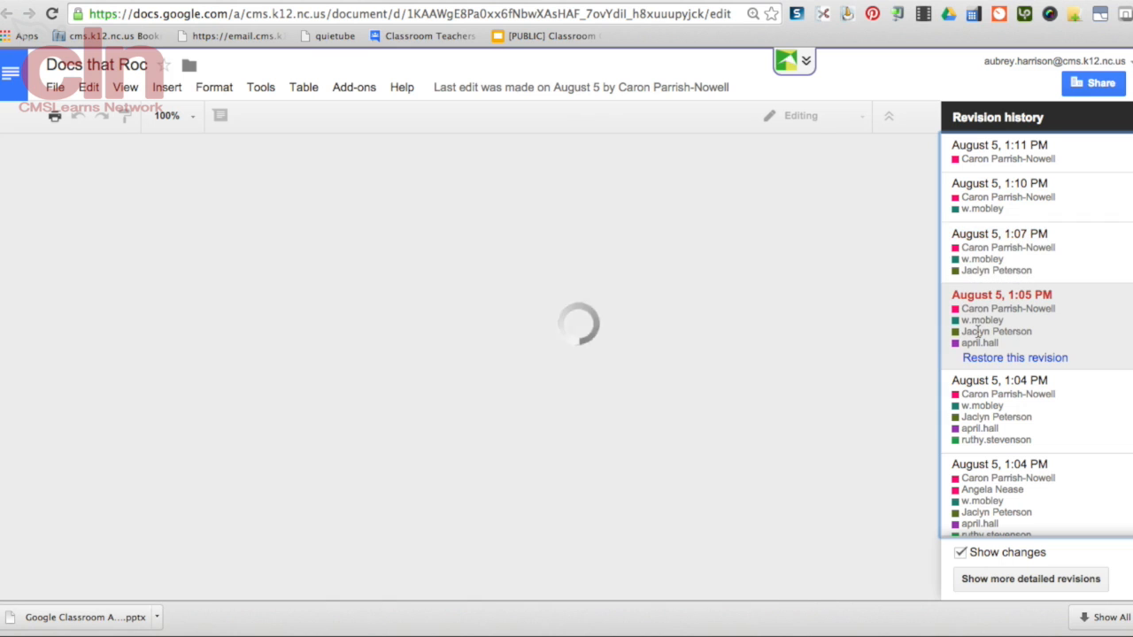
pyautogui.click(1001, 380)
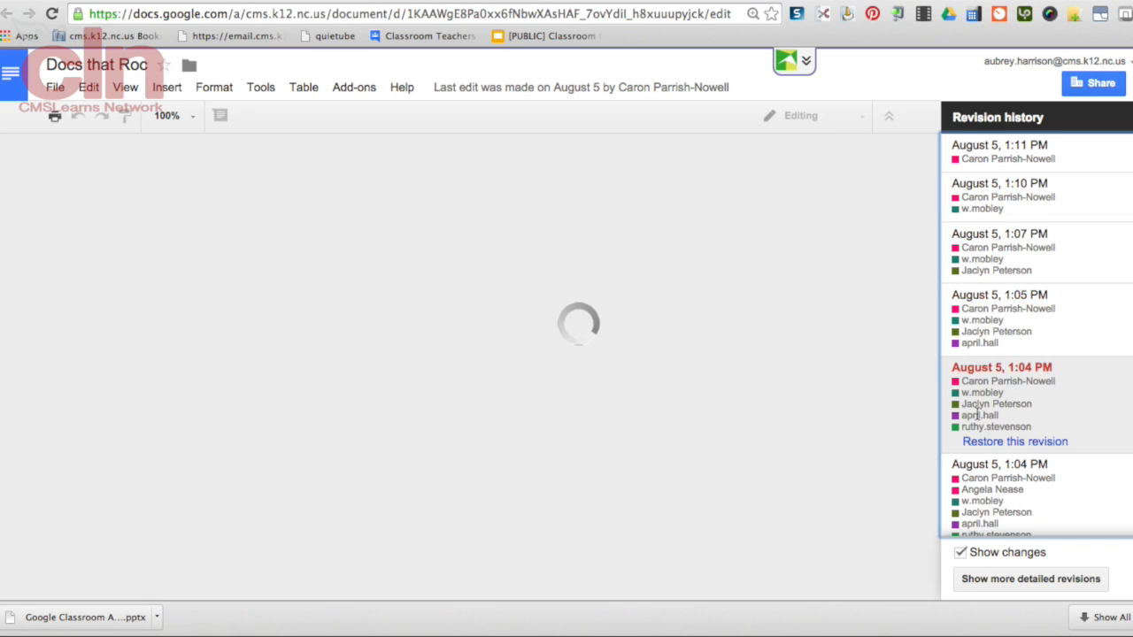